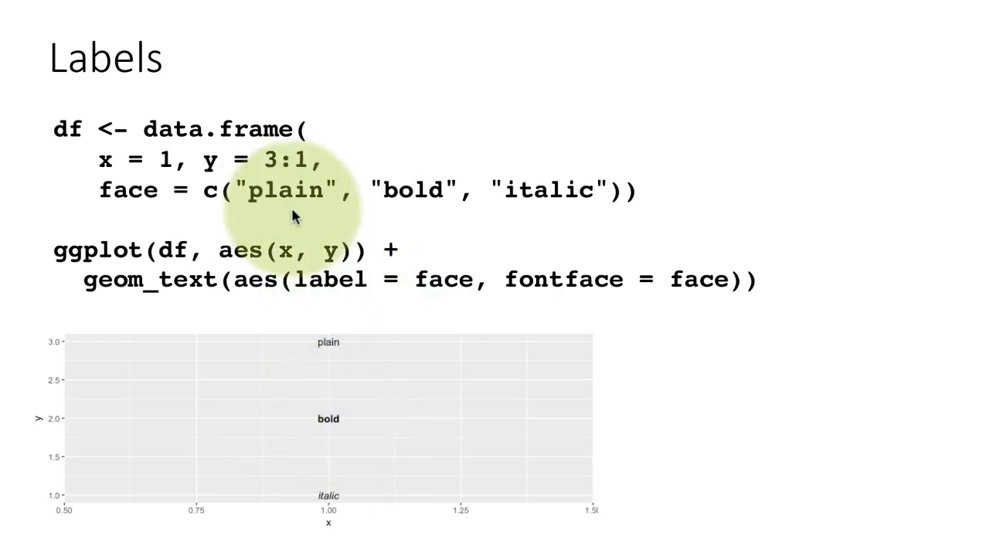
mouse_move(415, 498)
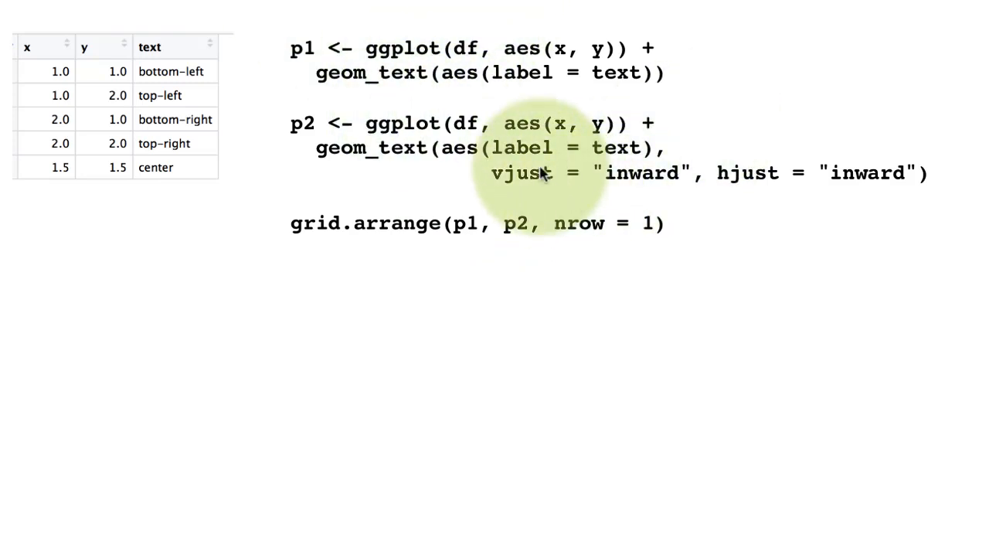
mouse_move(610, 226)
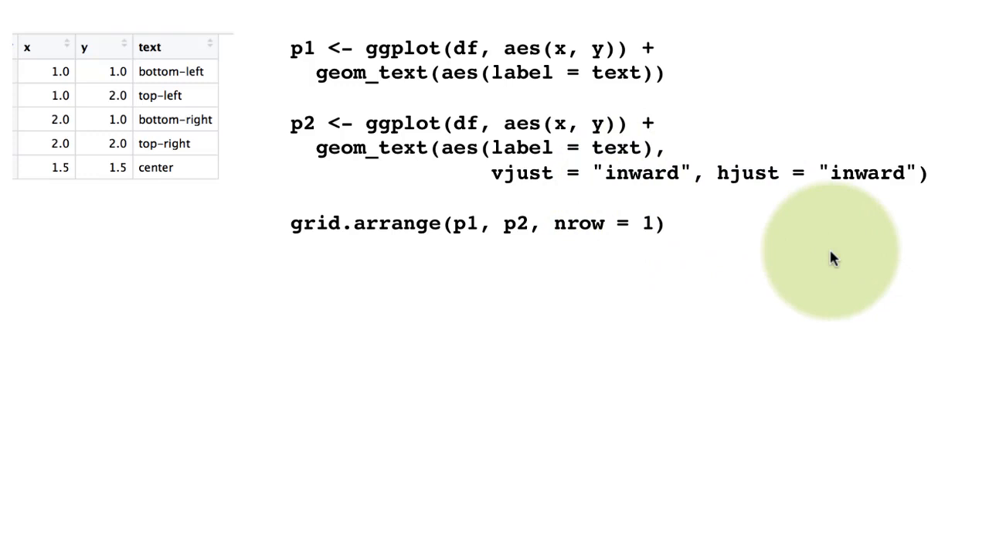
mouse_move(847, 293)
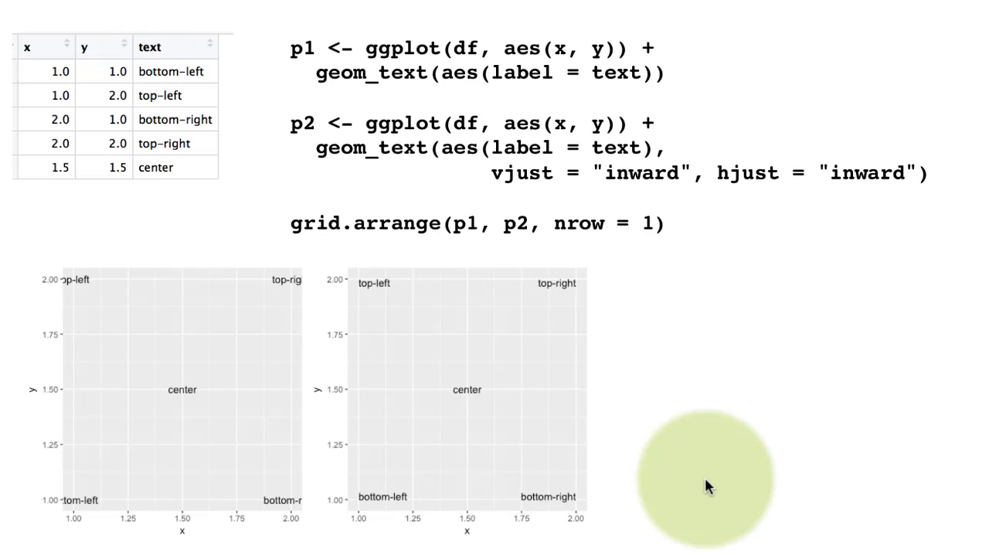
mouse_move(148, 402)
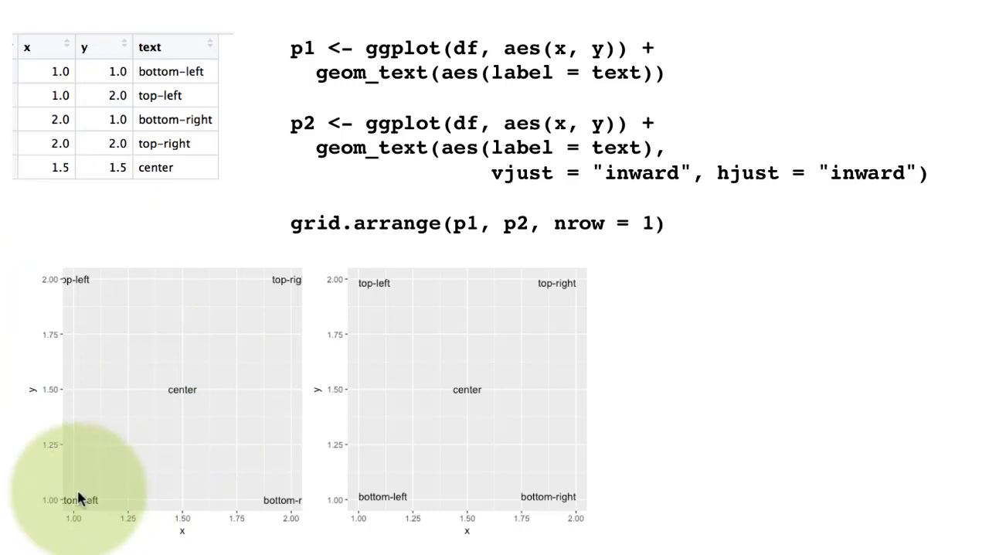
mouse_move(85, 500)
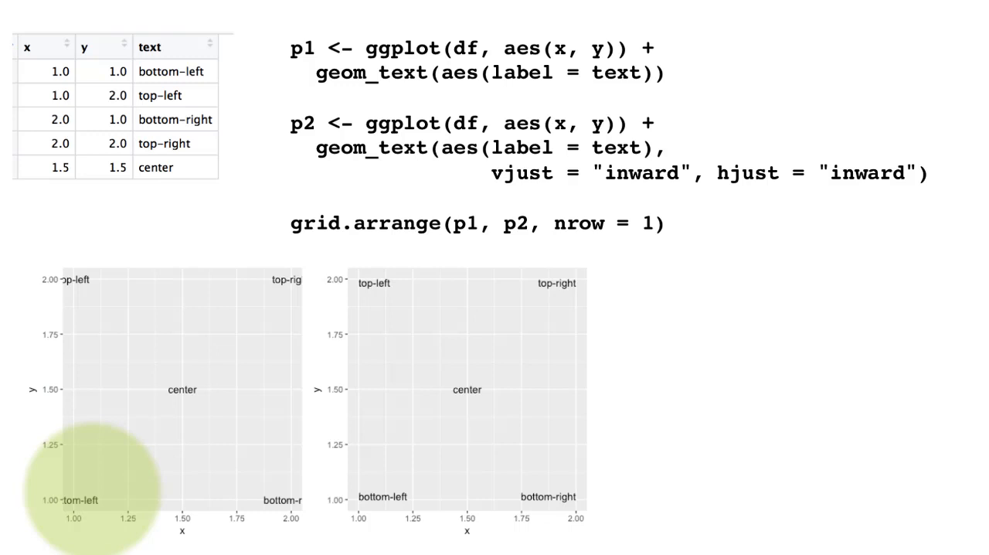
mouse_move(708, 264)
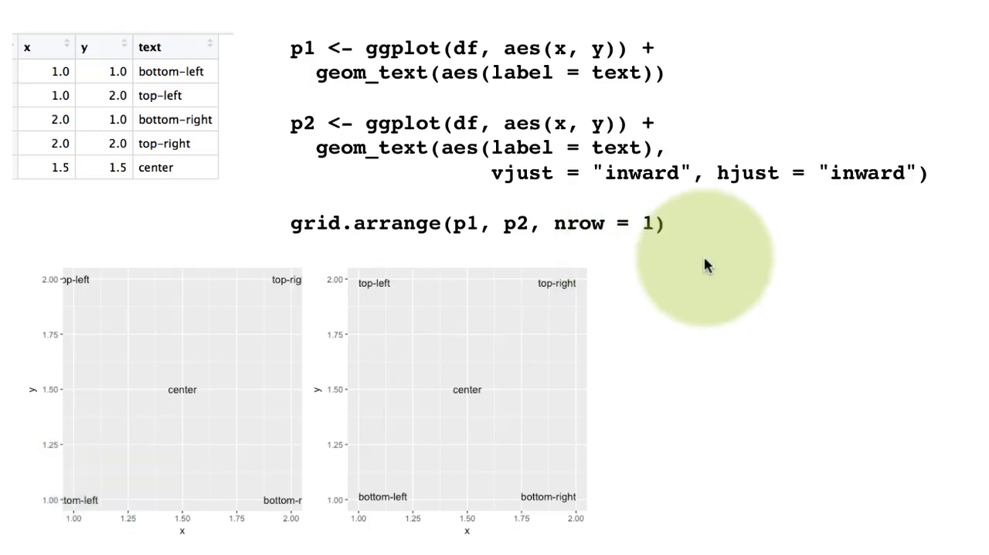
mouse_move(555, 491)
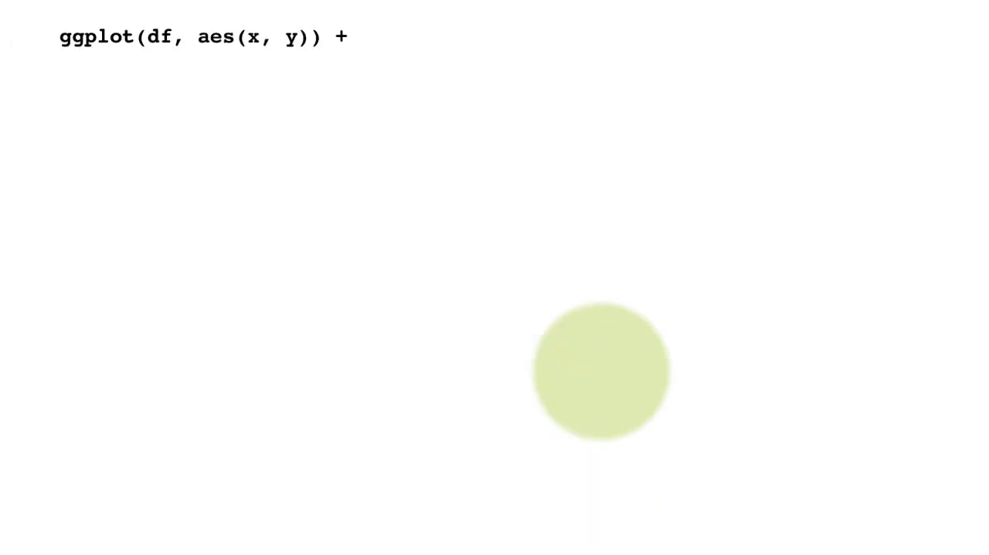
text(geom_text(aes(label = text), vjust = "inward", hjust = "inward",)
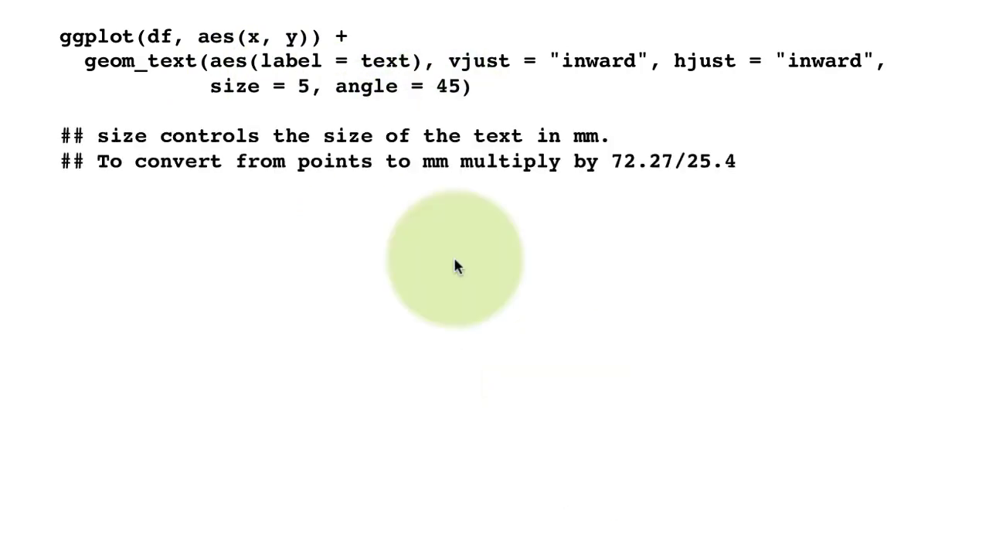
mouse_move(572, 162)
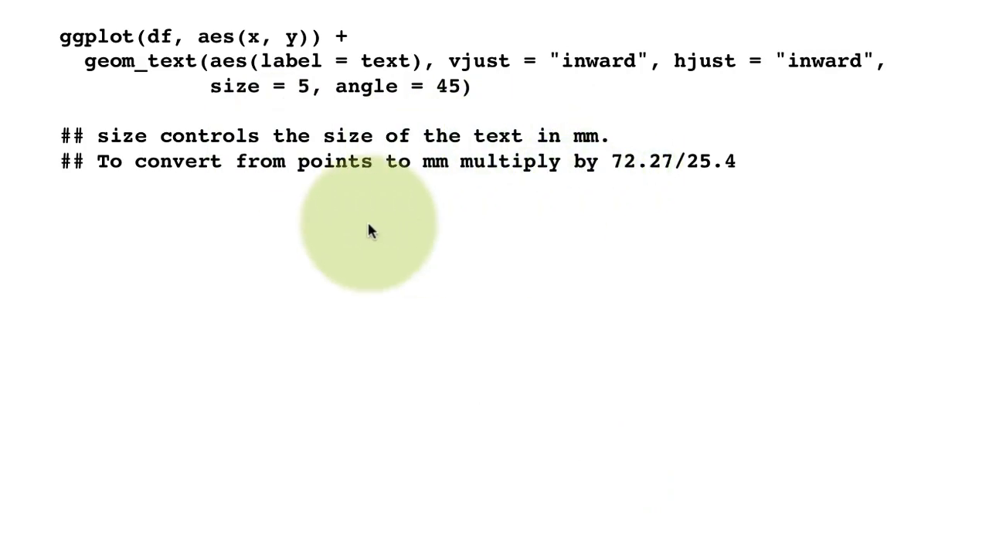
mouse_move(533, 179)
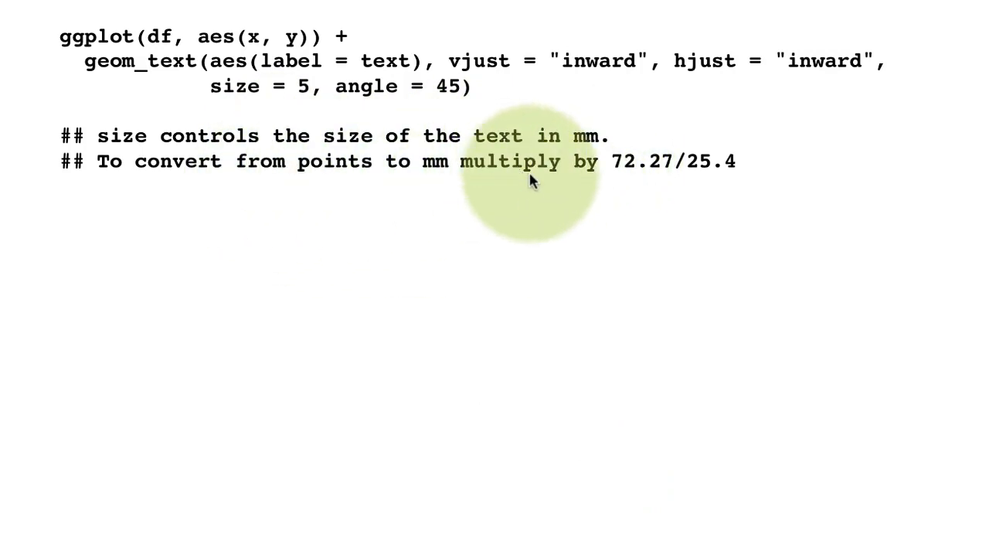
mouse_move(627, 427)
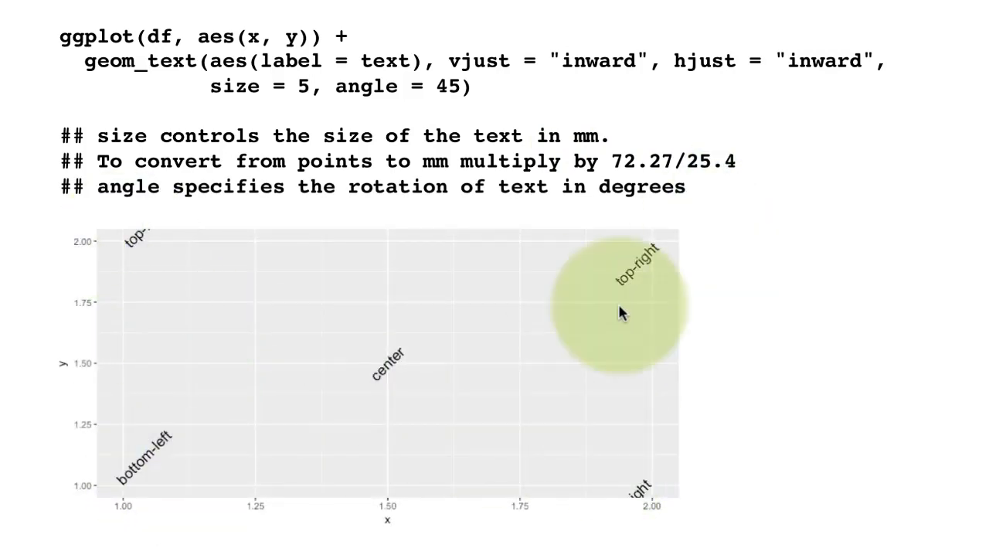
mouse_move(755, 504)
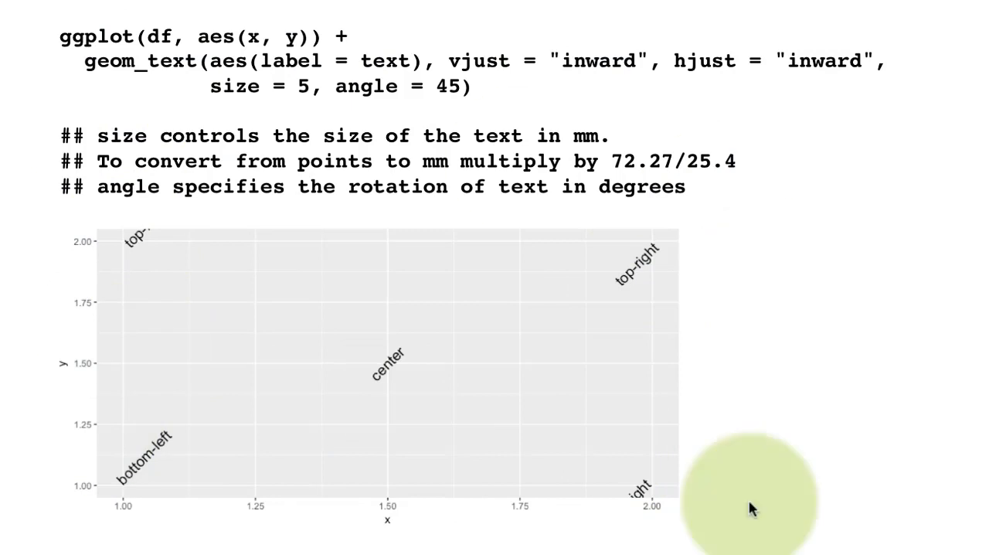